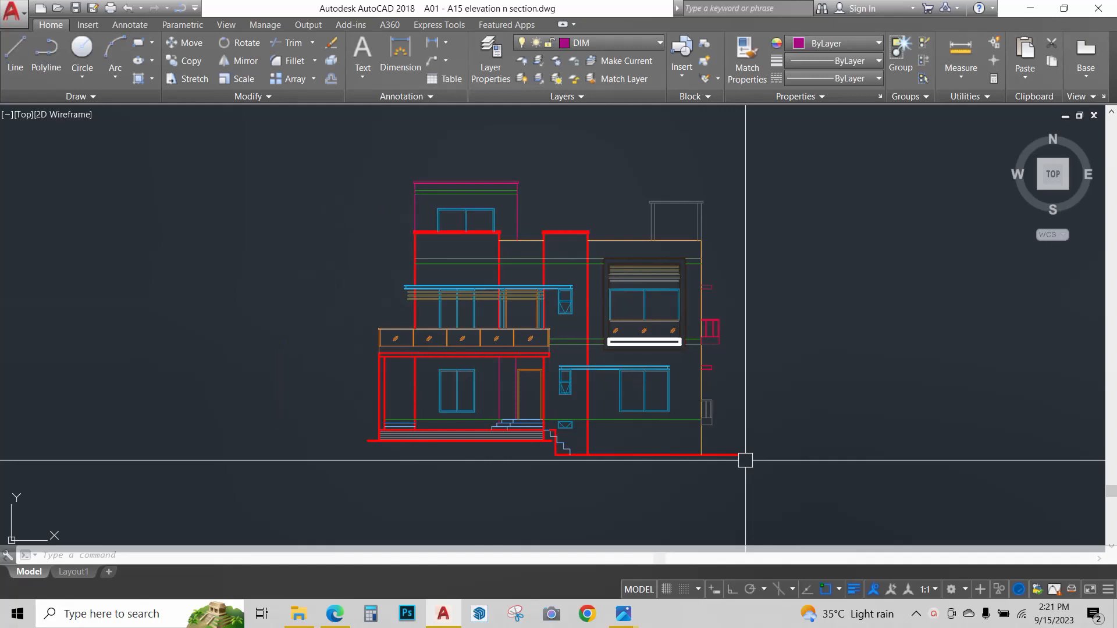
mouse_move(648, 443)
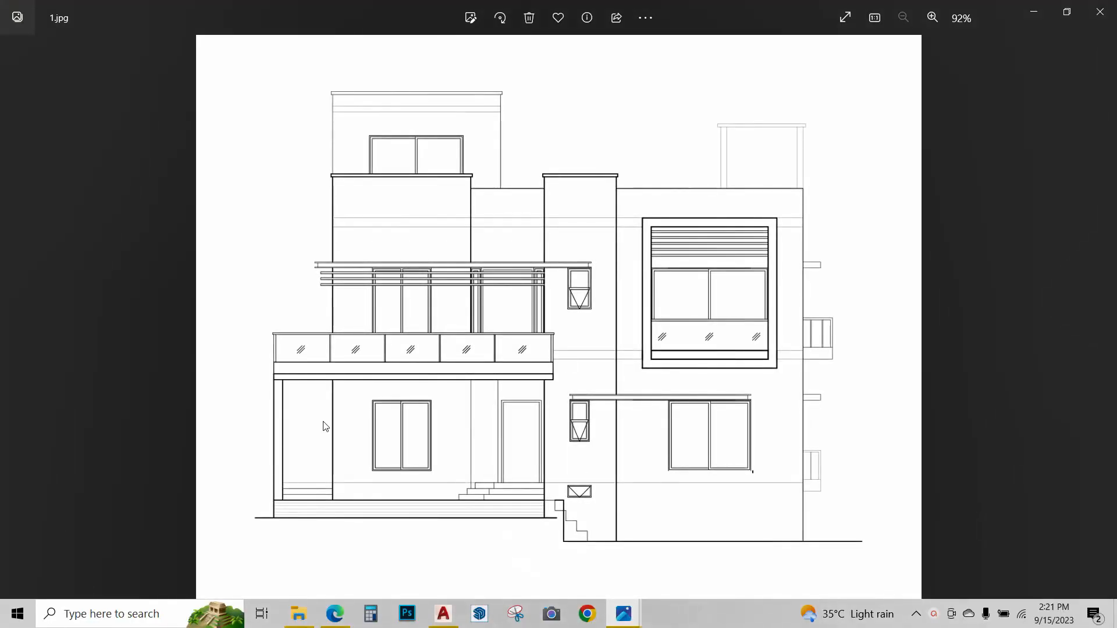
mouse_move(673, 395)
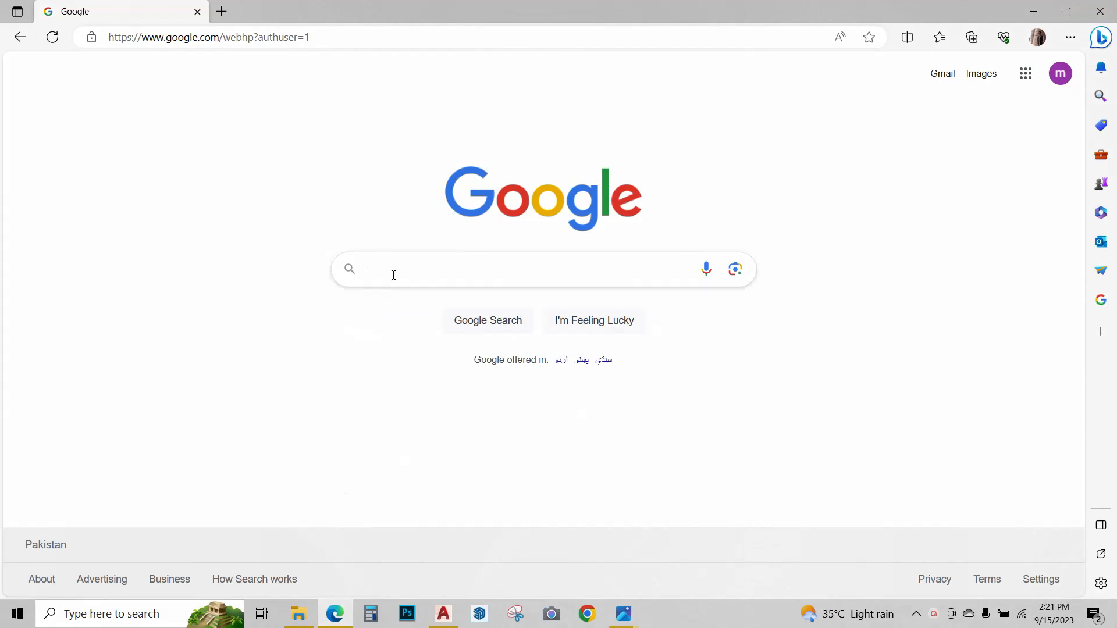
Search Google for promeai.com and reach the PromeAI website
text(promeai.c)
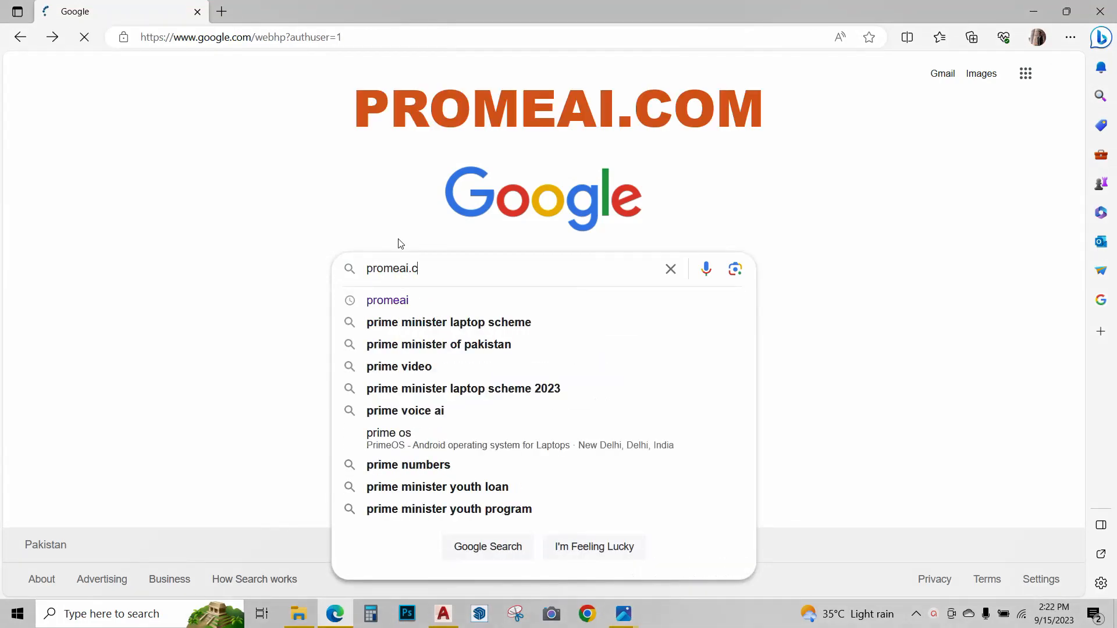
key(Enter)
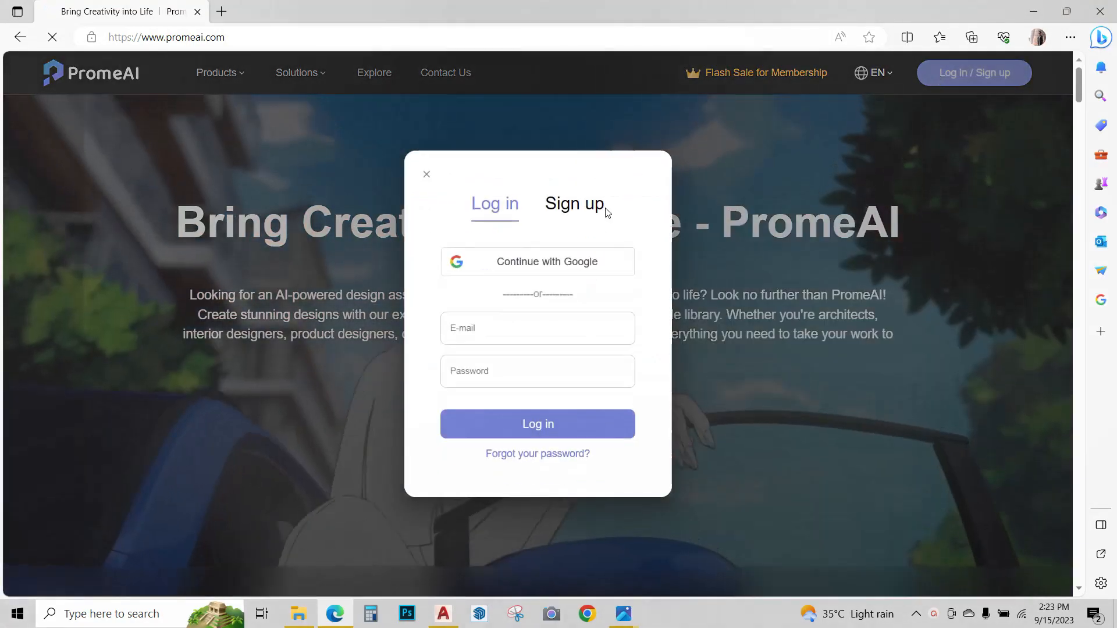
Log in, start Sketch Rendering and upload the Desktop elevation image named 1
click(537, 424)
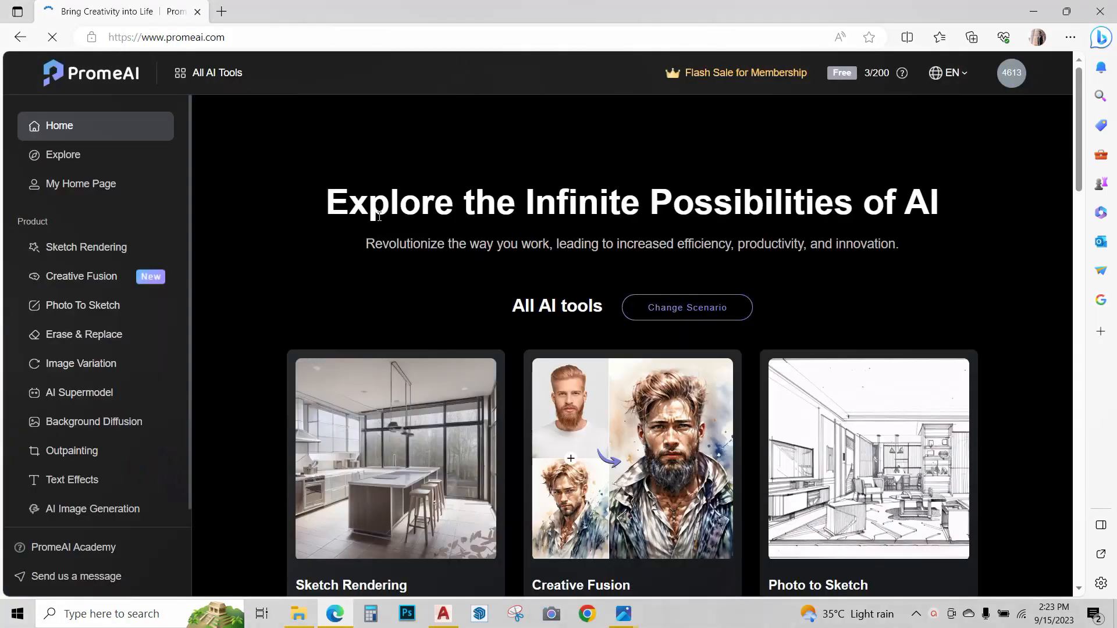
scroll(down, 3)
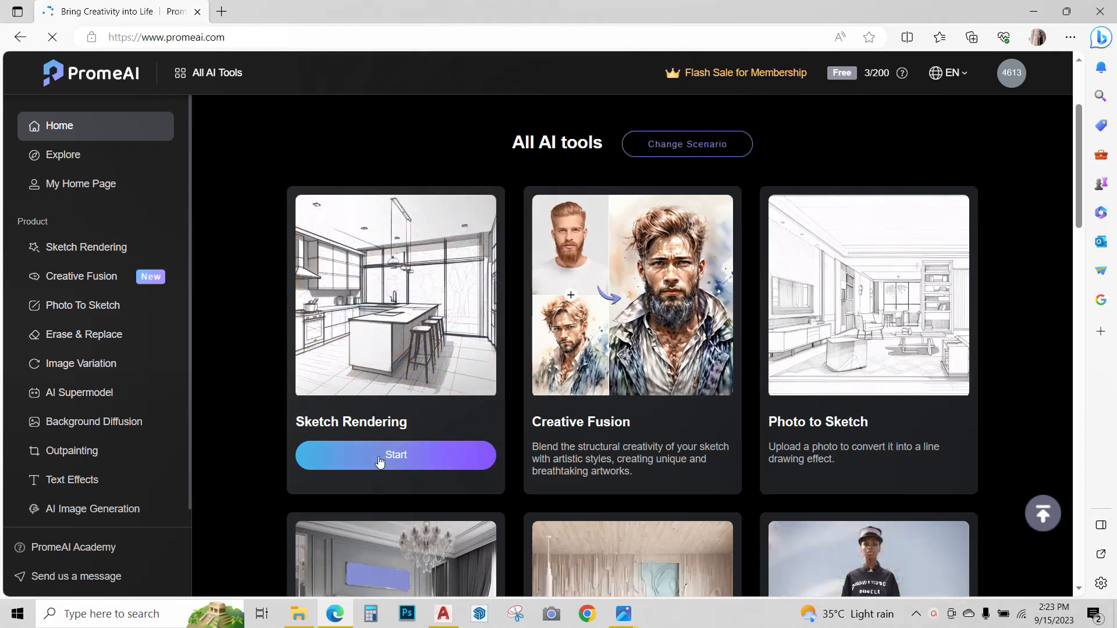
click(395, 455)
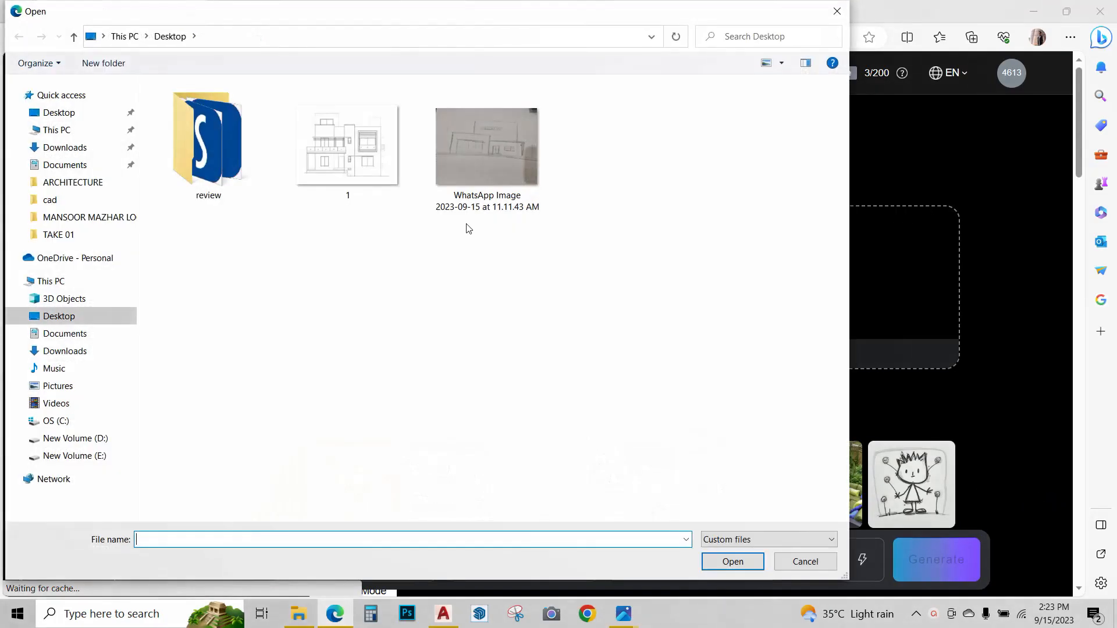
click(347, 146)
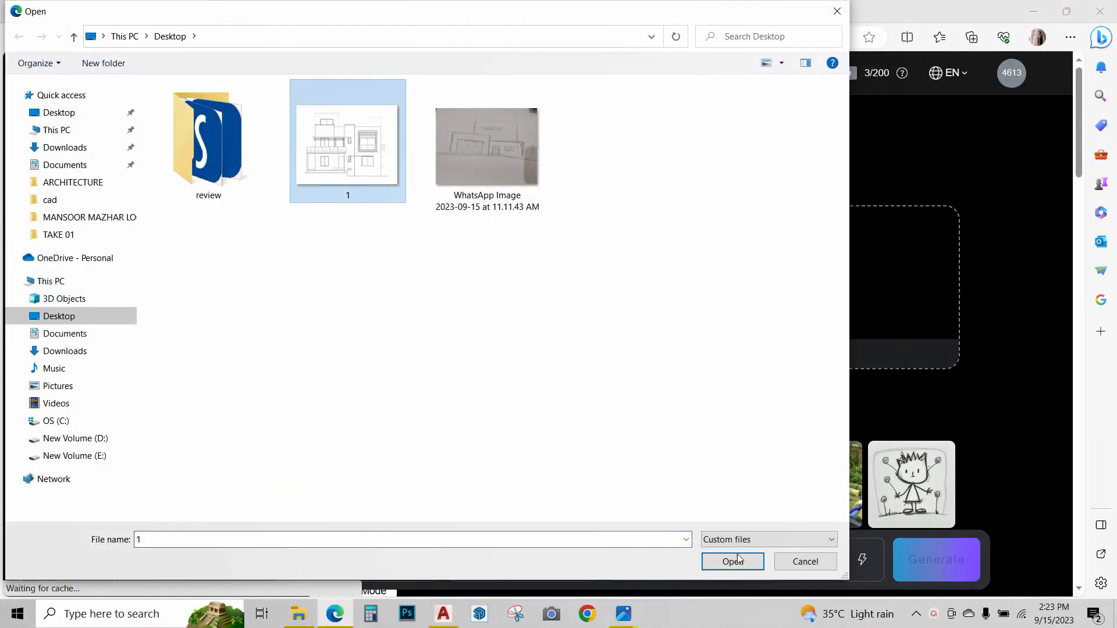
click(733, 562)
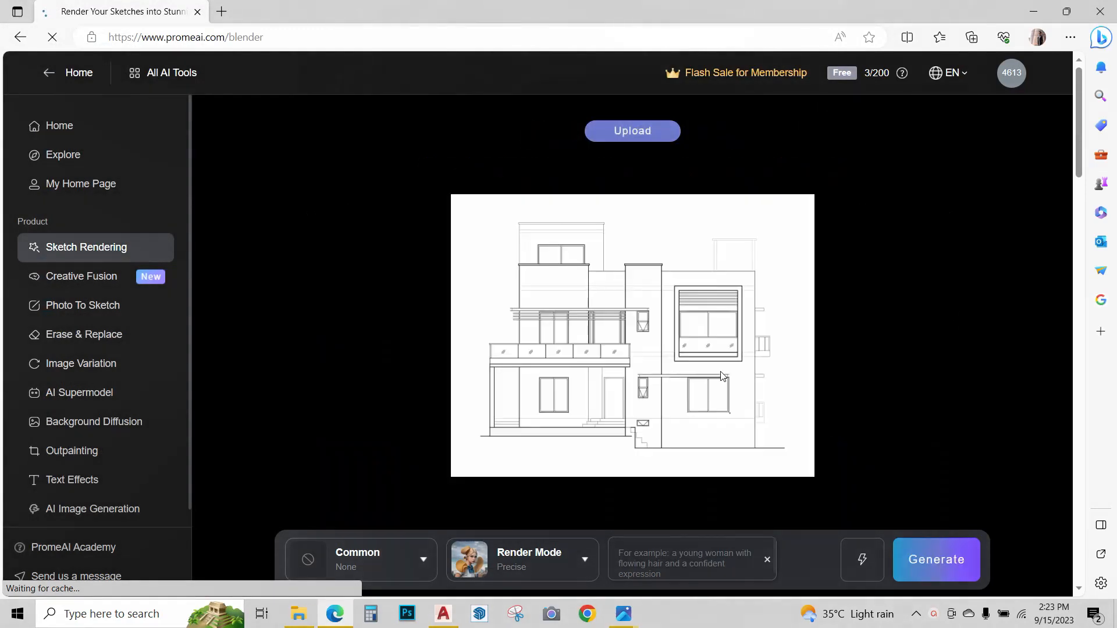
Choose the Architecture > Mid-Century Modern rendering style from the Common style list
click(360, 559)
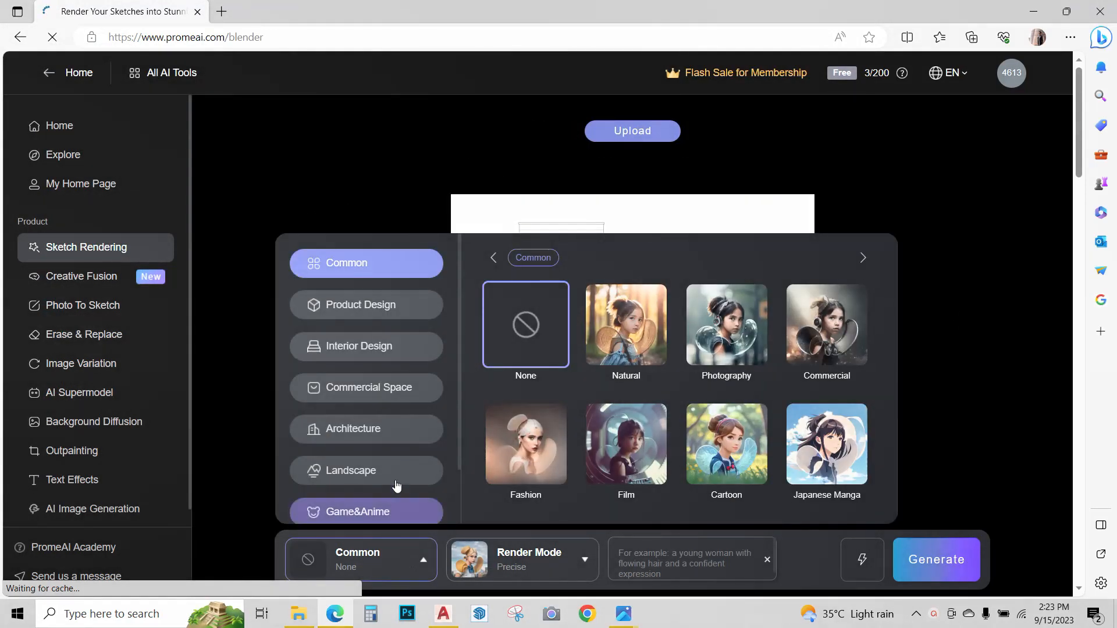
click(366, 428)
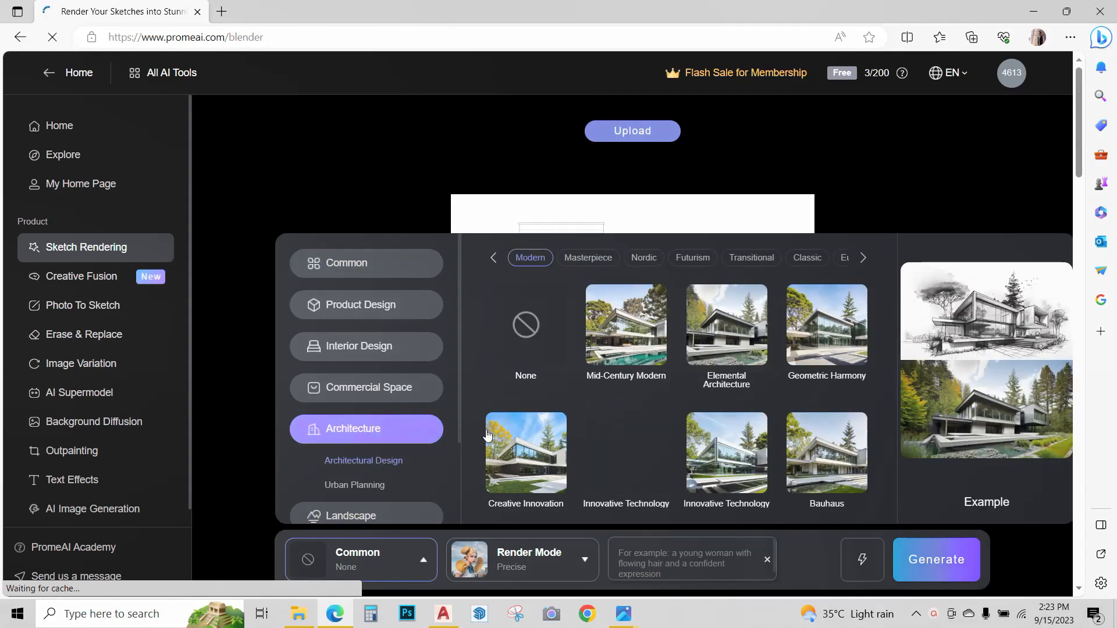
scroll(down, 3)
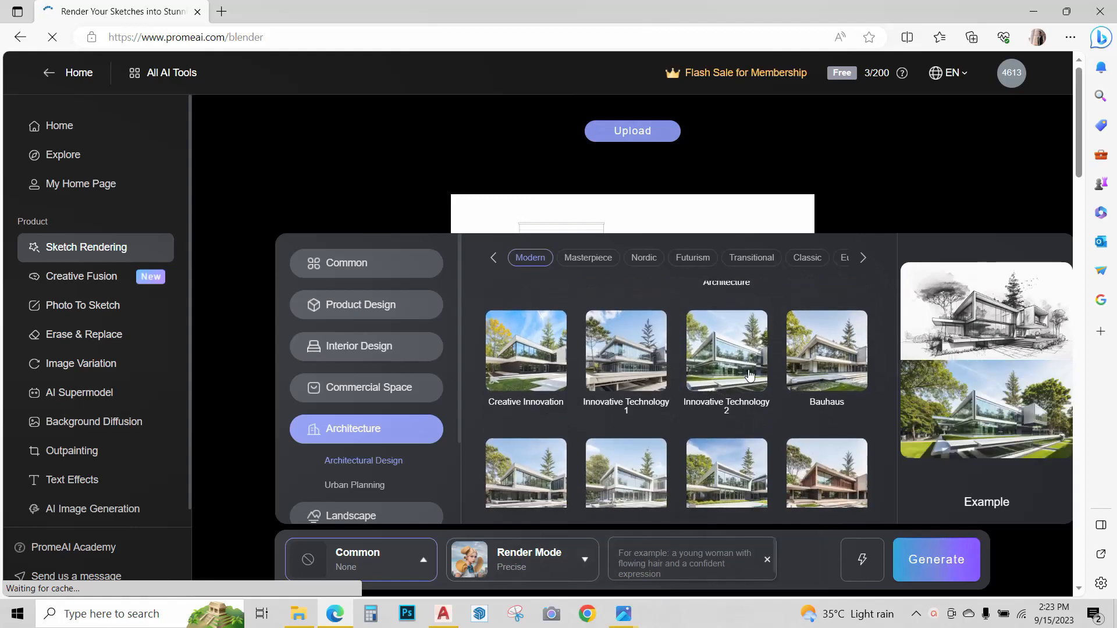
scroll(down, 3)
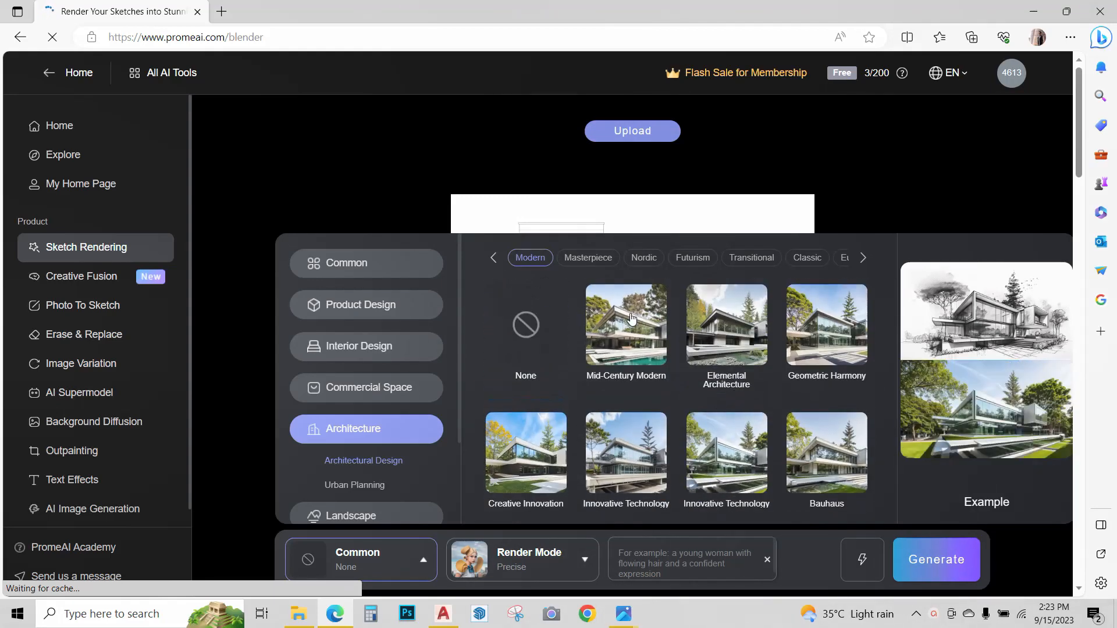
click(626, 324)
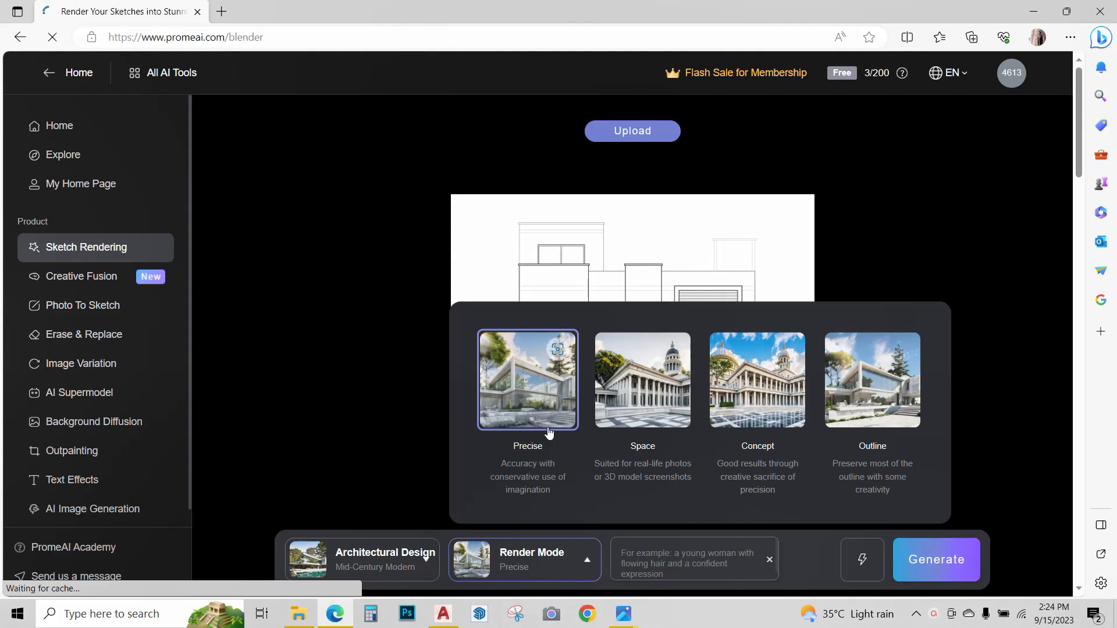
mouse_move(652, 448)
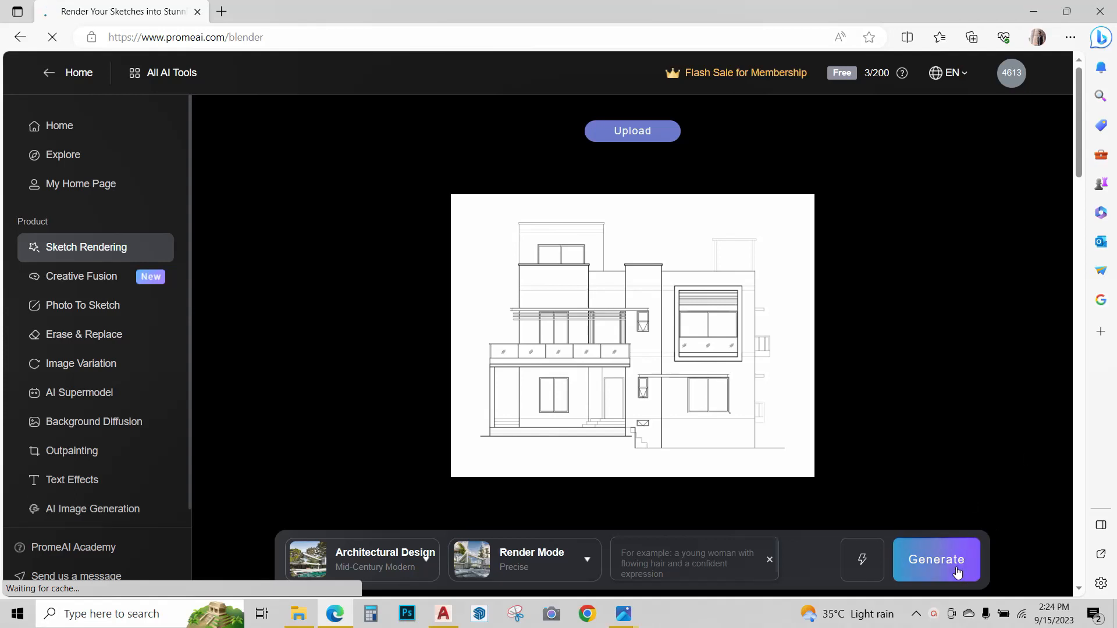
Generate the house renderings and bring up more actions on one result
click(936, 560)
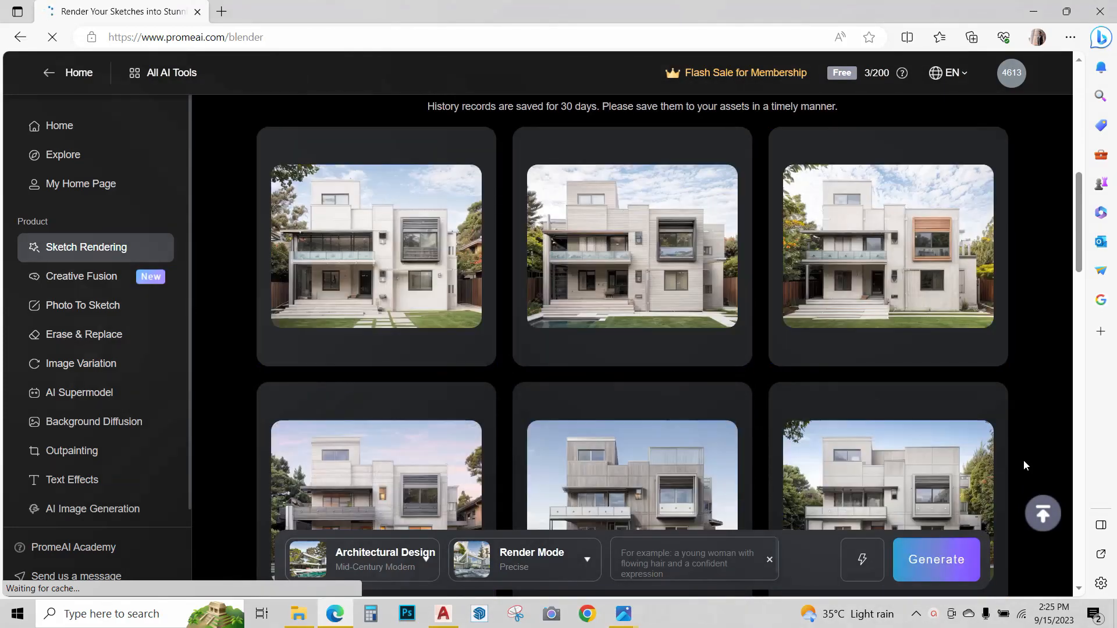
mouse_move(611, 256)
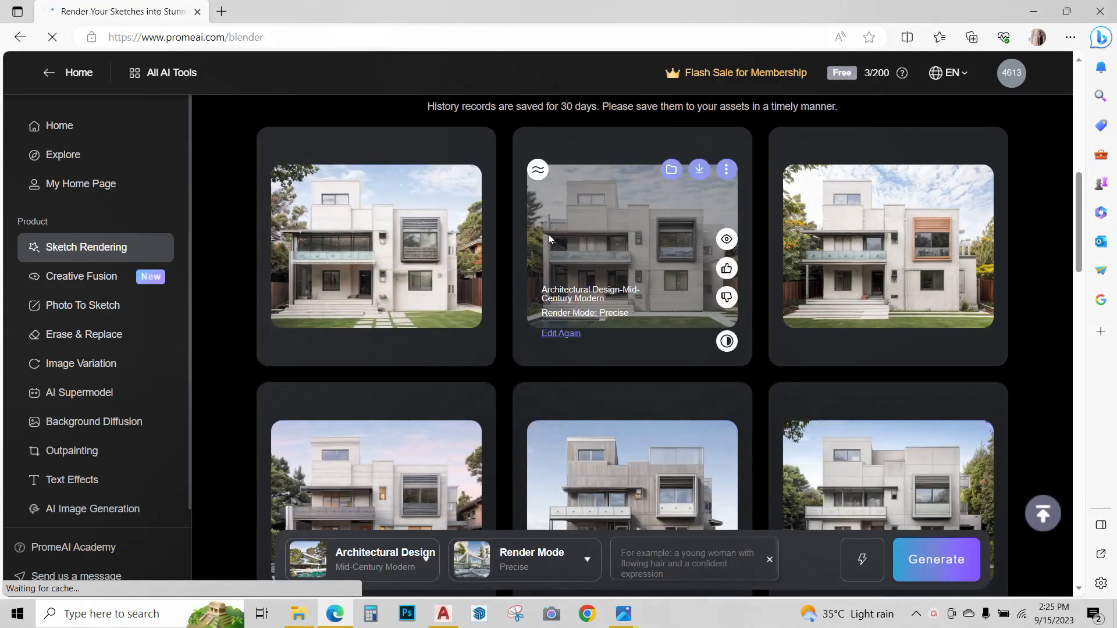
mouse_move(1024, 178)
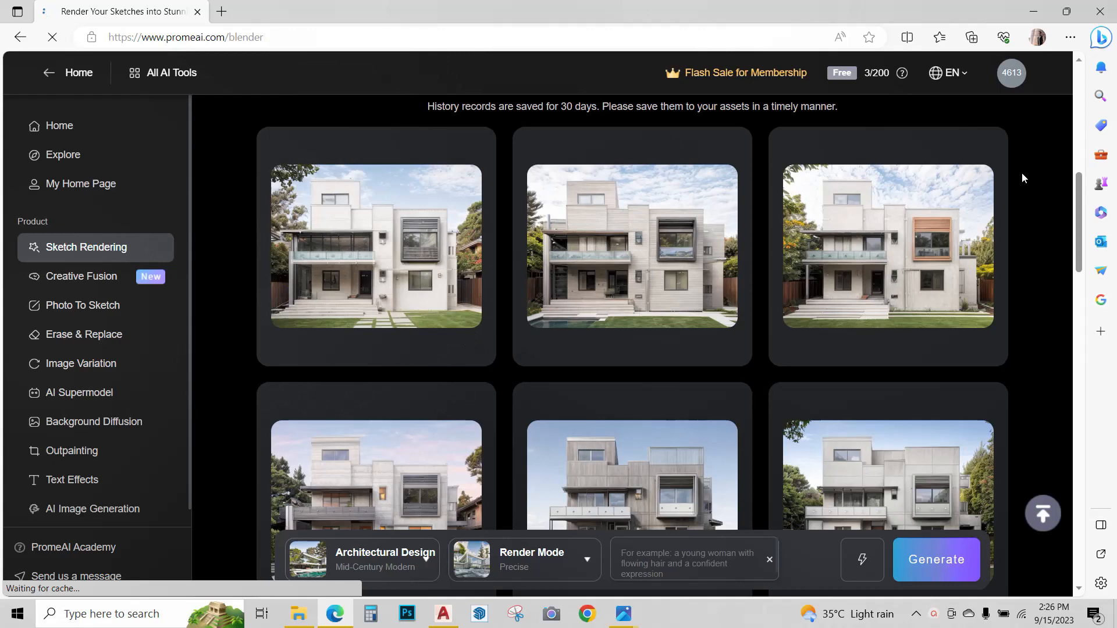
mouse_move(1037, 210)
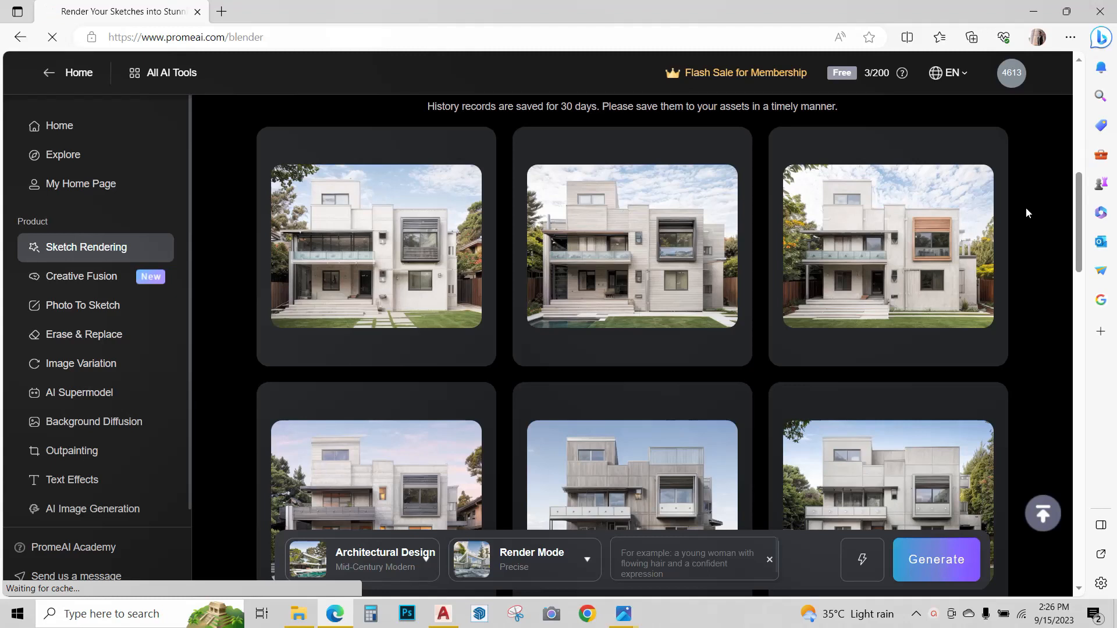
mouse_move(1034, 210)
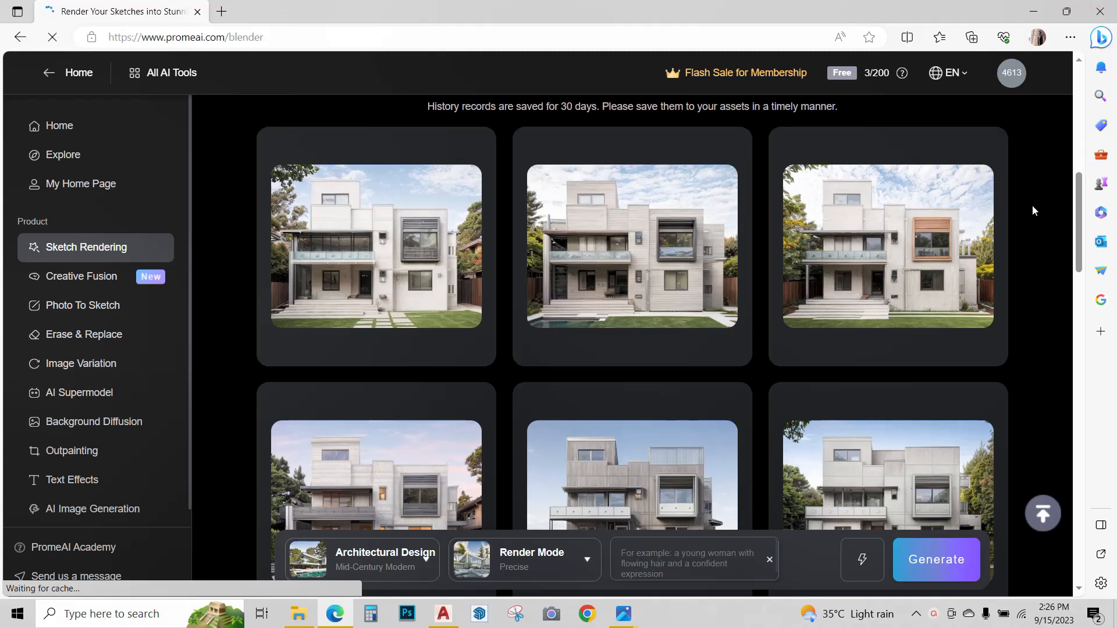
click(727, 425)
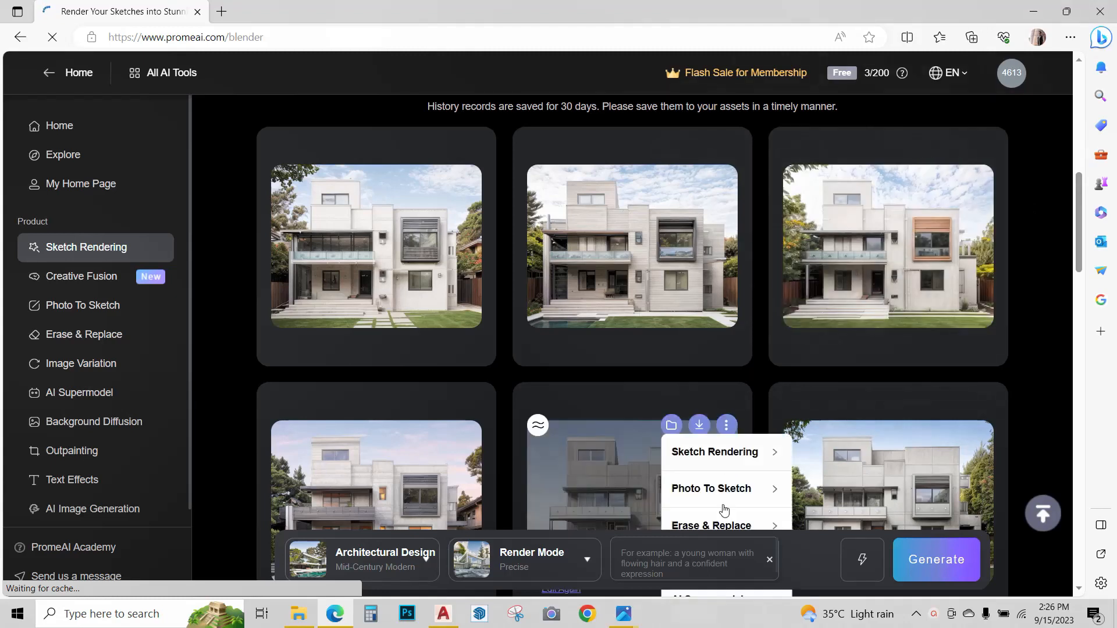